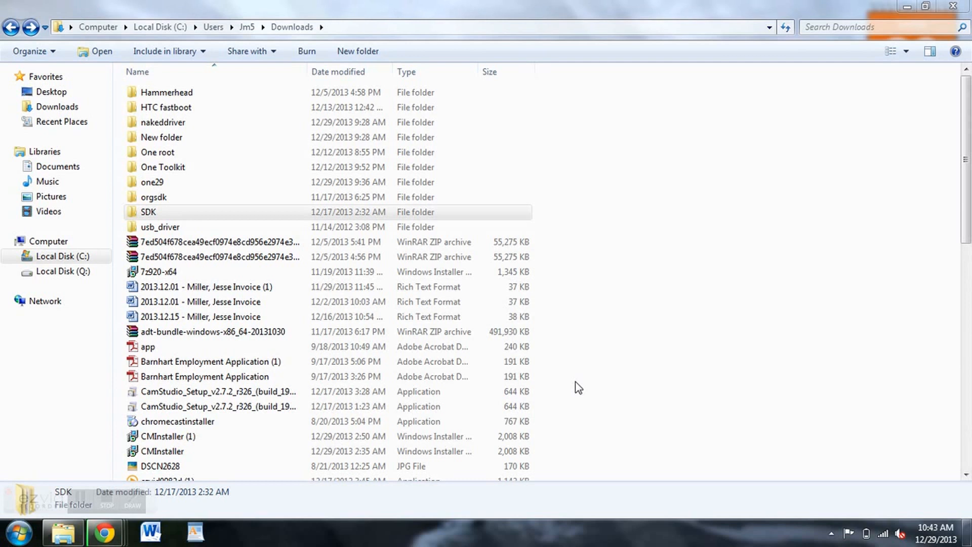
{"action": "mouse_move", "coordinate": [598, 400]}
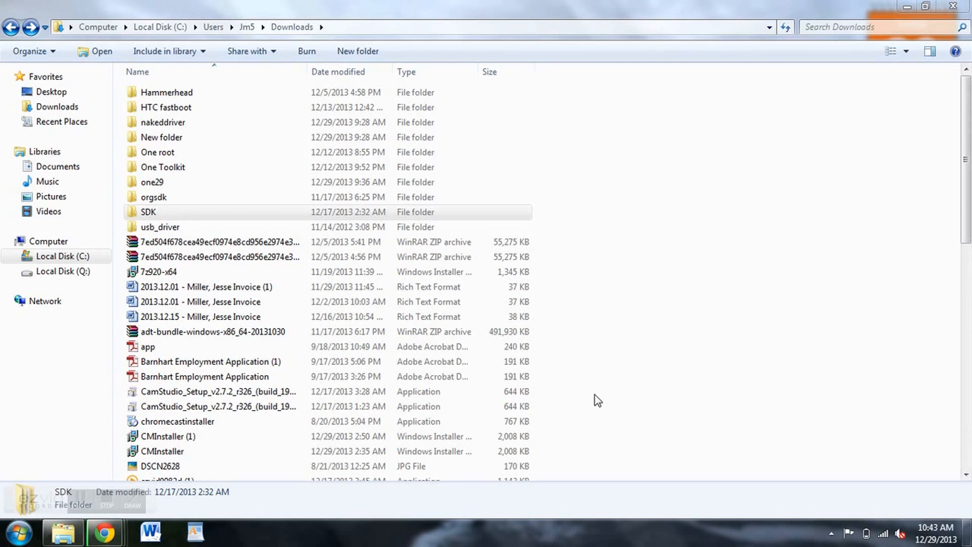
{"action": "mouse_move", "coordinate": [567, 398]}
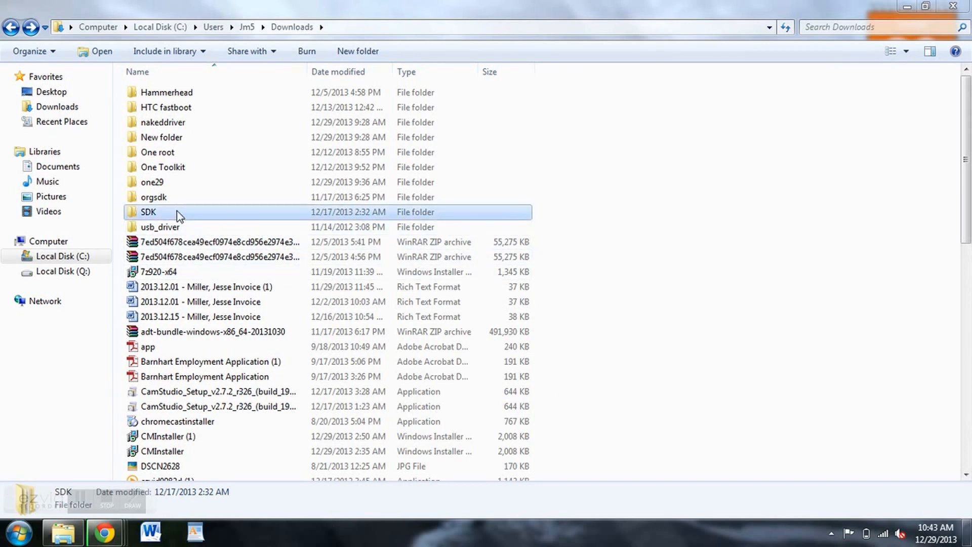
Navigate Downloads > SDK > android-sdk-windows > platform-tools to reach the adb and fastboot files
{"action": "double_click", "coordinate": [148, 212]}
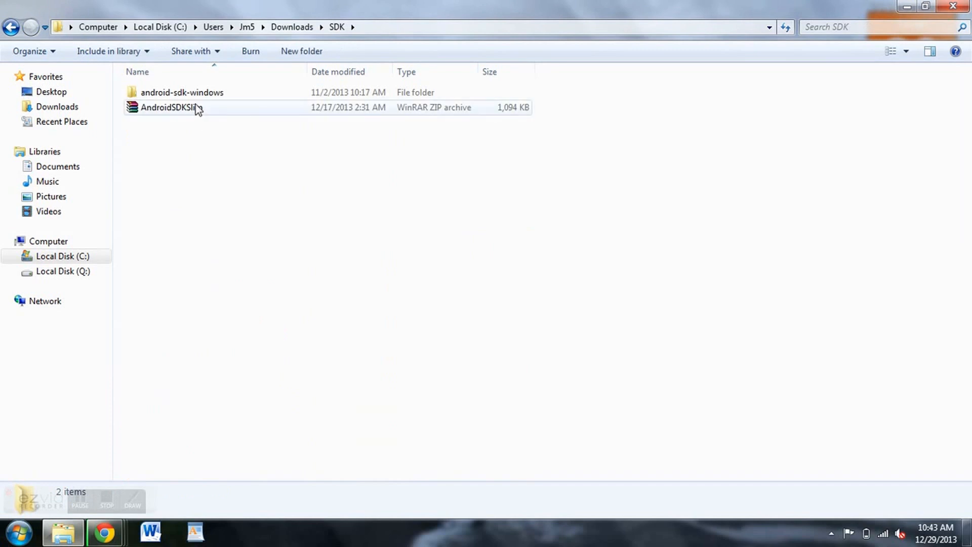
{"action": "mouse_move", "coordinate": [195, 115]}
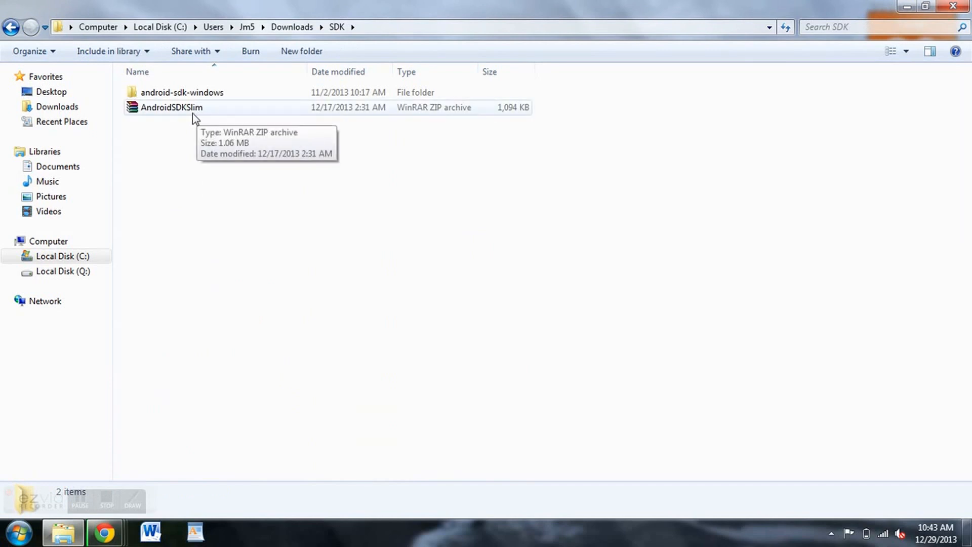
{"action": "mouse_move", "coordinate": [178, 200]}
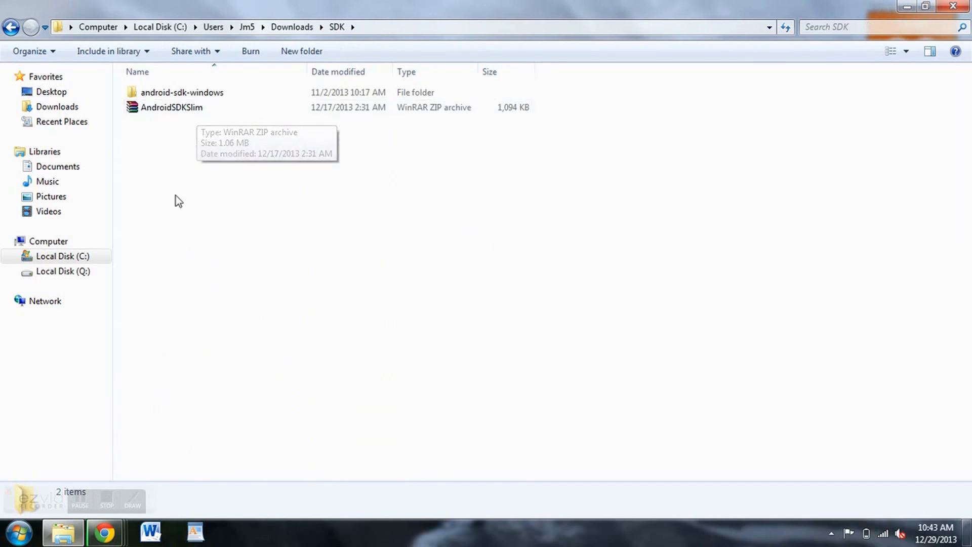
{"action": "mouse_move", "coordinate": [186, 217]}
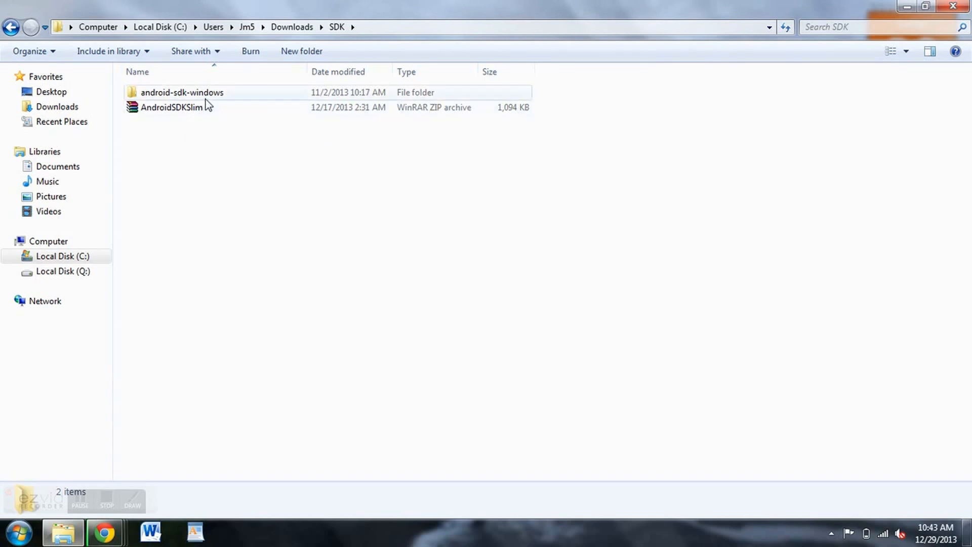
{"action": "double_click", "coordinate": [181, 92]}
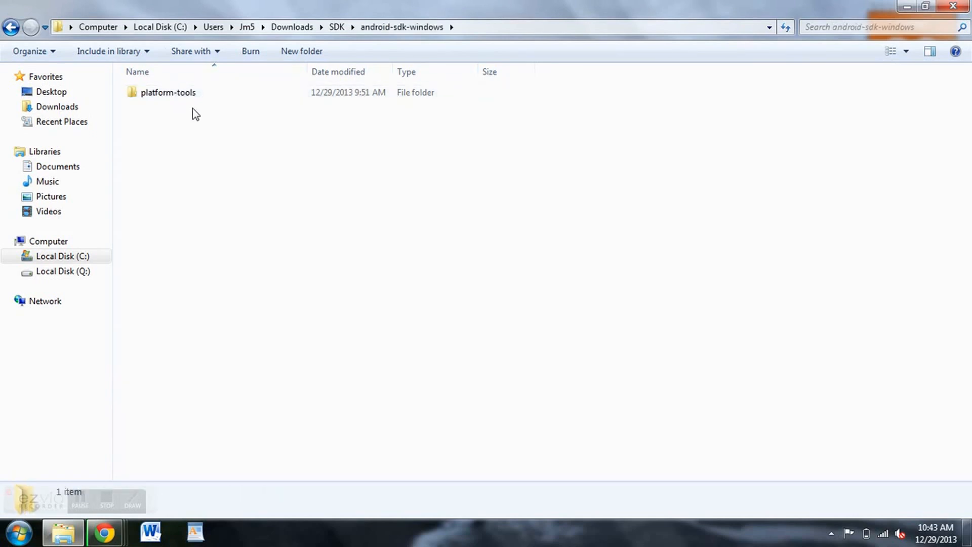
{"action": "left_click", "coordinate": [11, 27]}
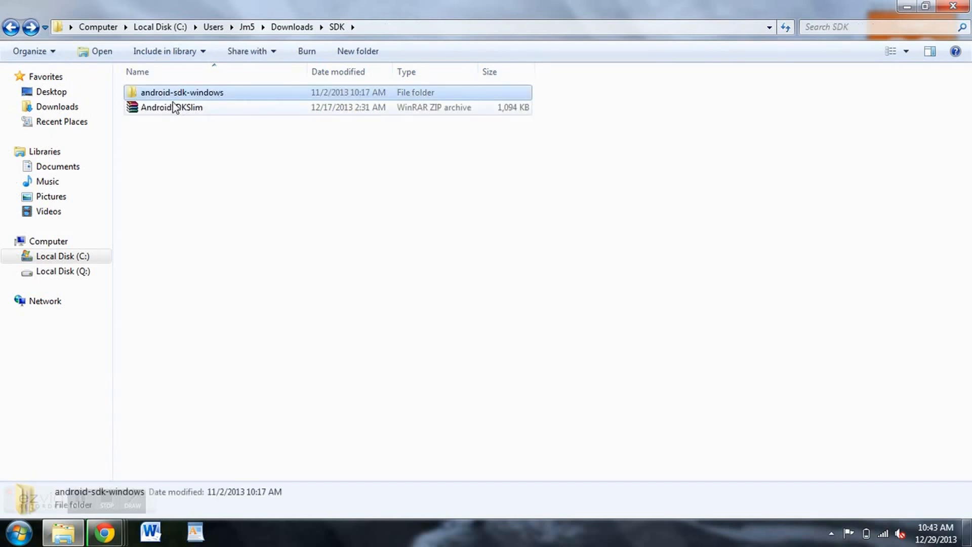
{"action": "double_click", "coordinate": [181, 92]}
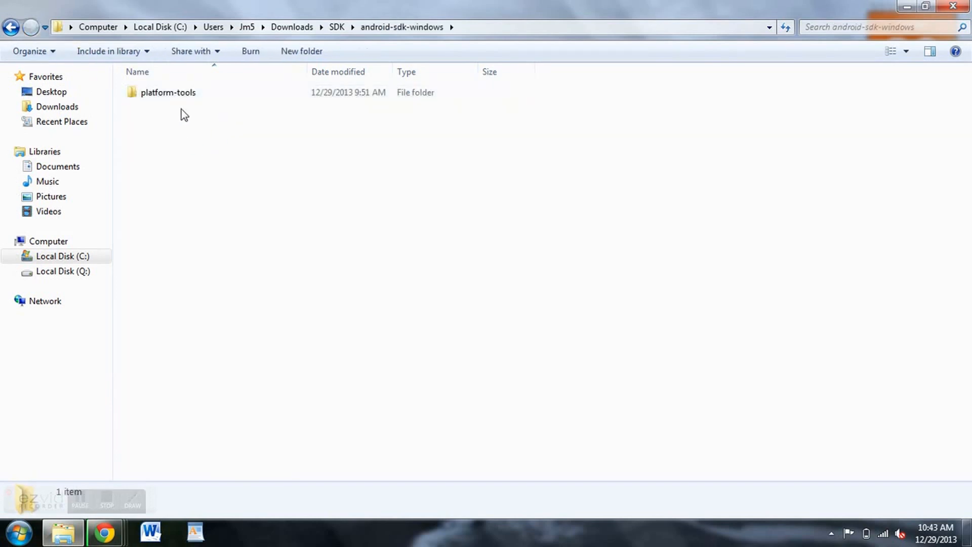
{"action": "double_click", "coordinate": [169, 92]}
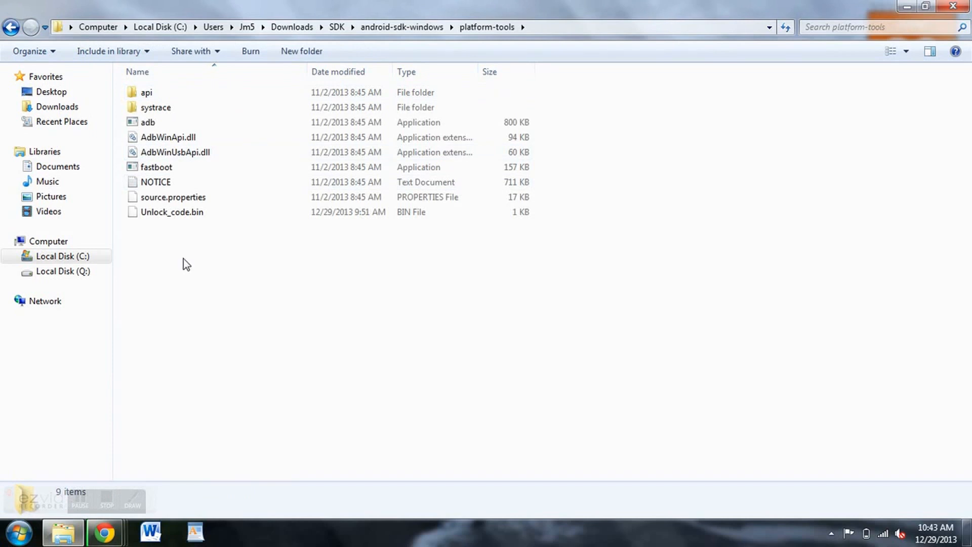
Start a command window in platform-tools and position it over the file list
{"action": "right_click", "coordinate": [187, 264]}
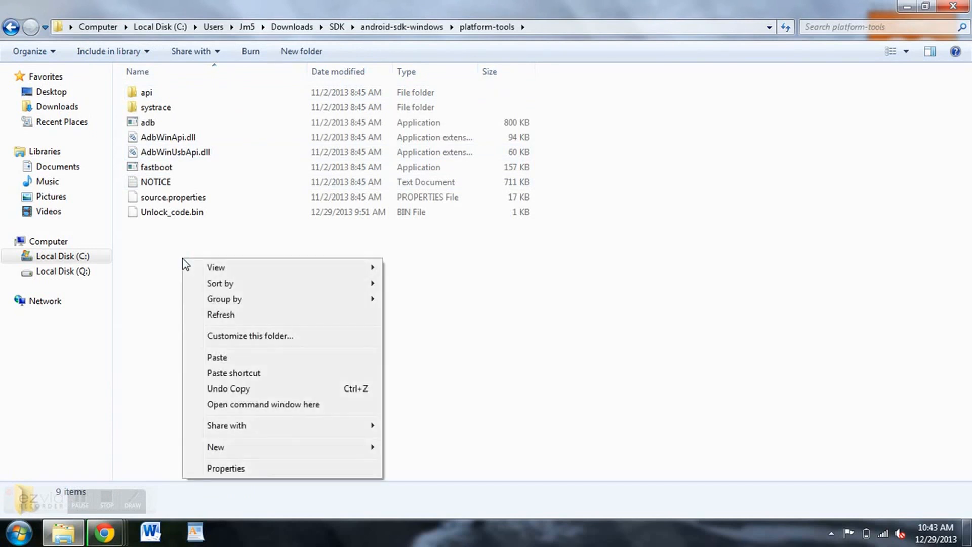
{"action": "left_click", "coordinate": [263, 404]}
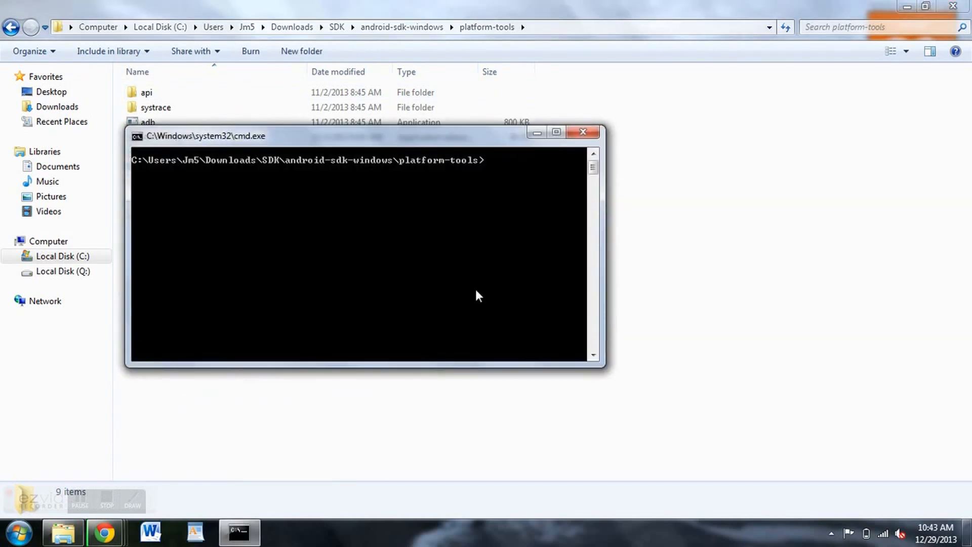
{"action": "left_click_drag", "start_coordinate": [356, 136], "coordinate": [424, 120]}
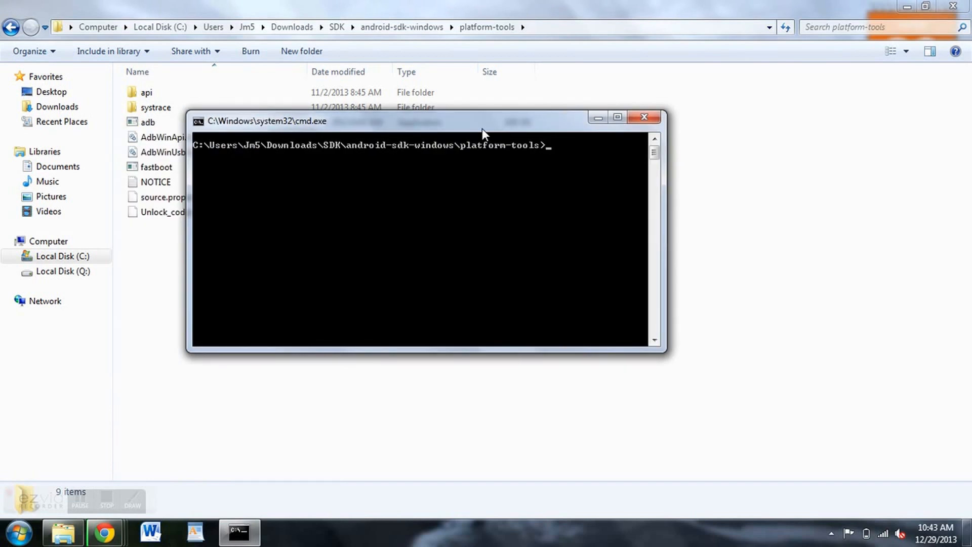
Run 'adb version' (after one rejected mistype) to confirm Android Debug Bridge 1.0.31
{"action": "type", "text": "adb"}
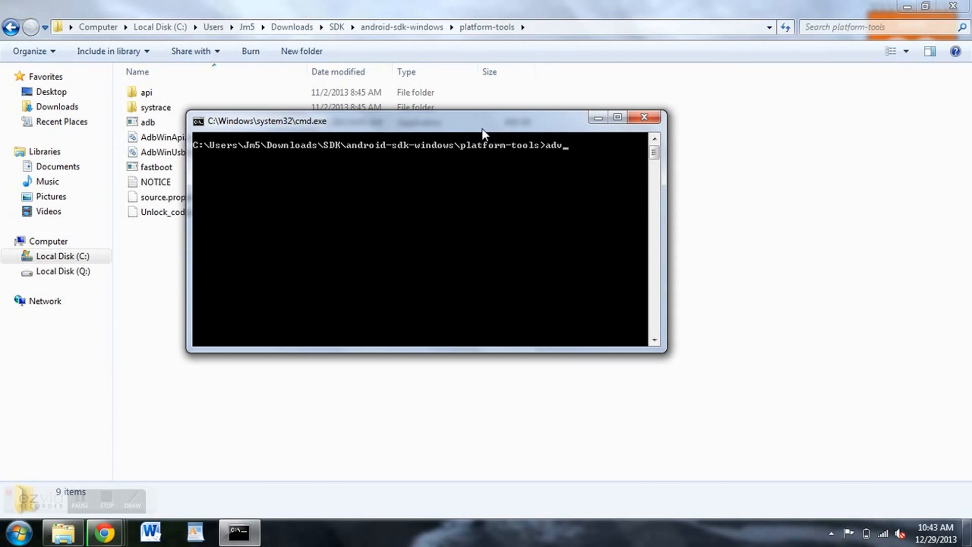
{"action": "type", "text": "version"}
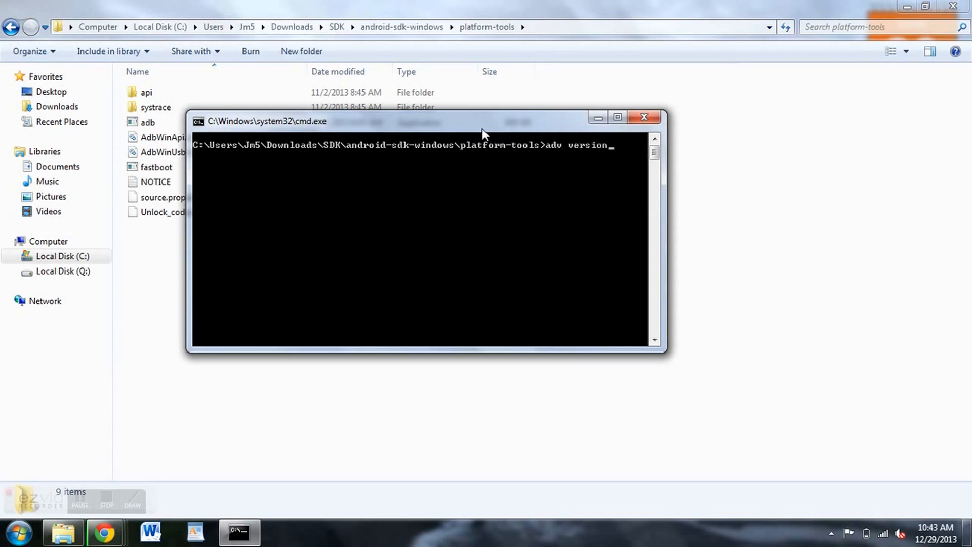
{"action": "key", "text": "Return"}
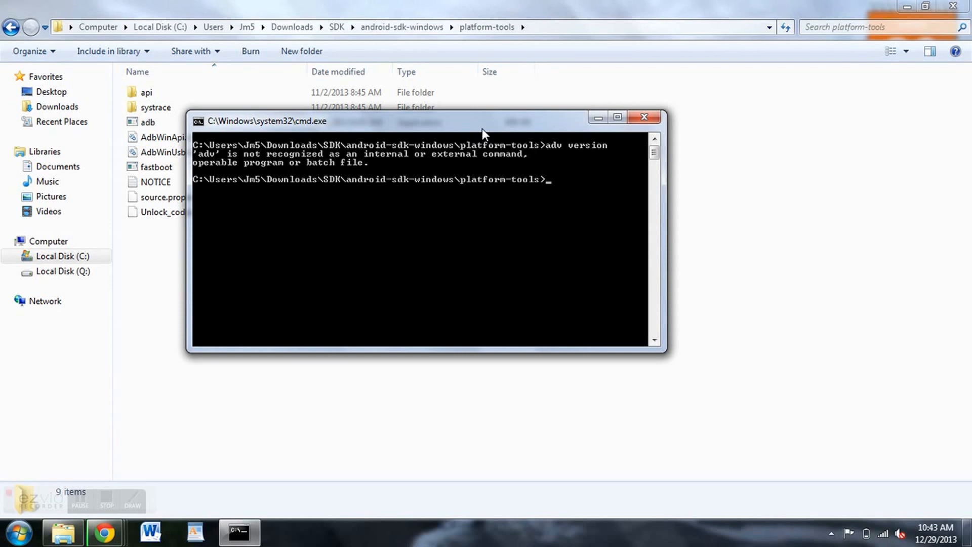
{"action": "type", "text": "adb"}
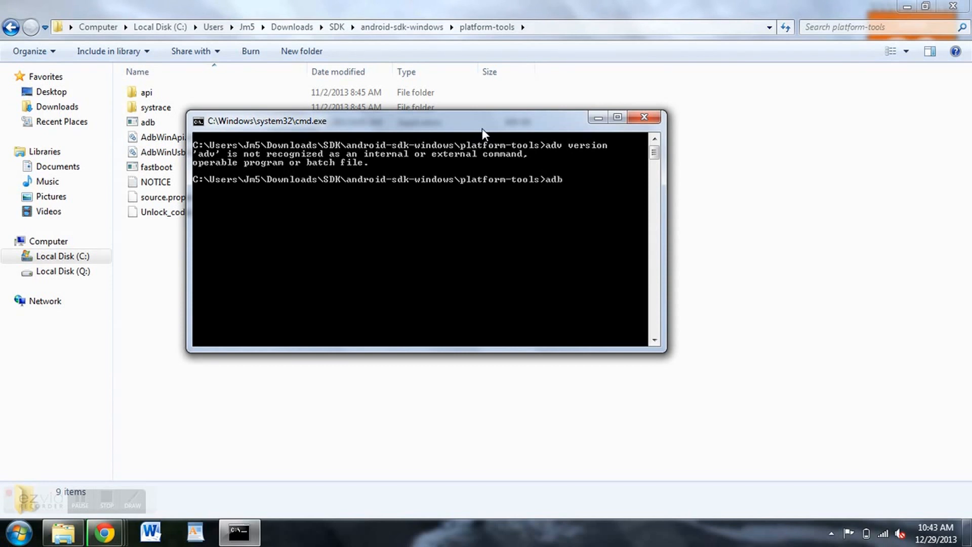
{"action": "type", "text": "version"}
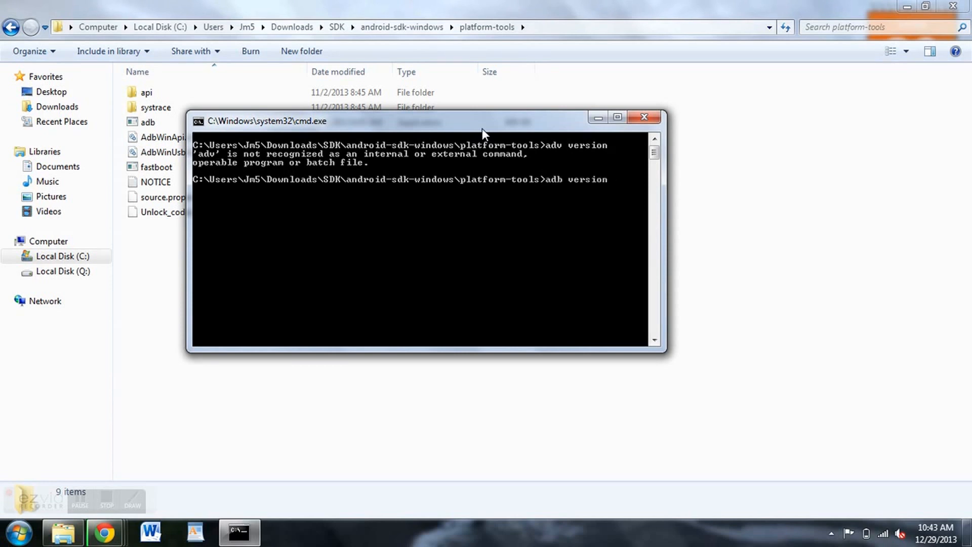
{"action": "key", "text": "Return"}
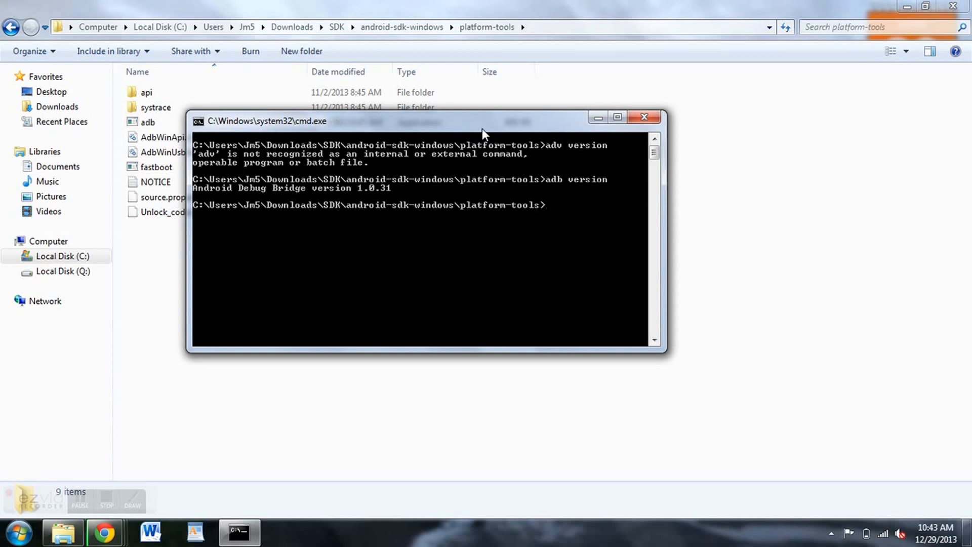
{"action": "mouse_move", "coordinate": [358, 202]}
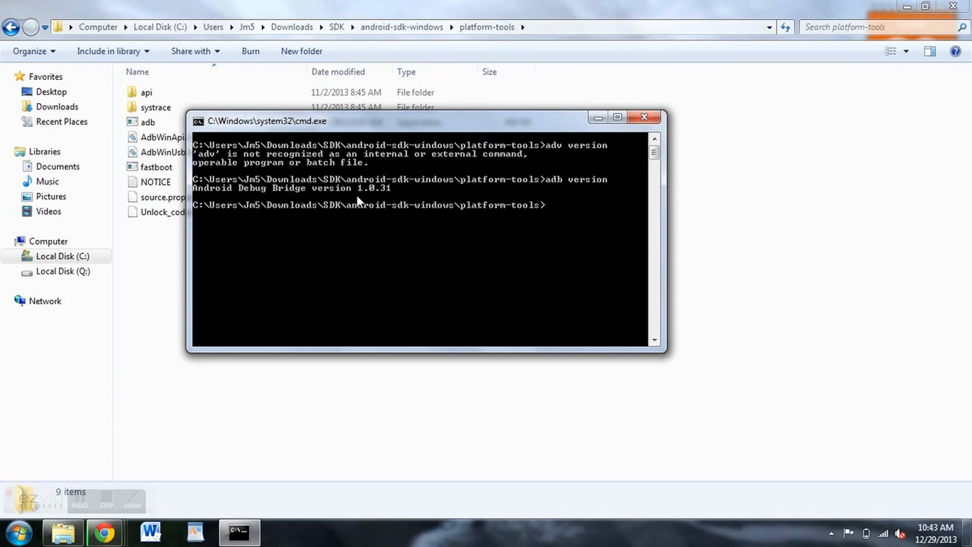
{"action": "mouse_move", "coordinate": [367, 294]}
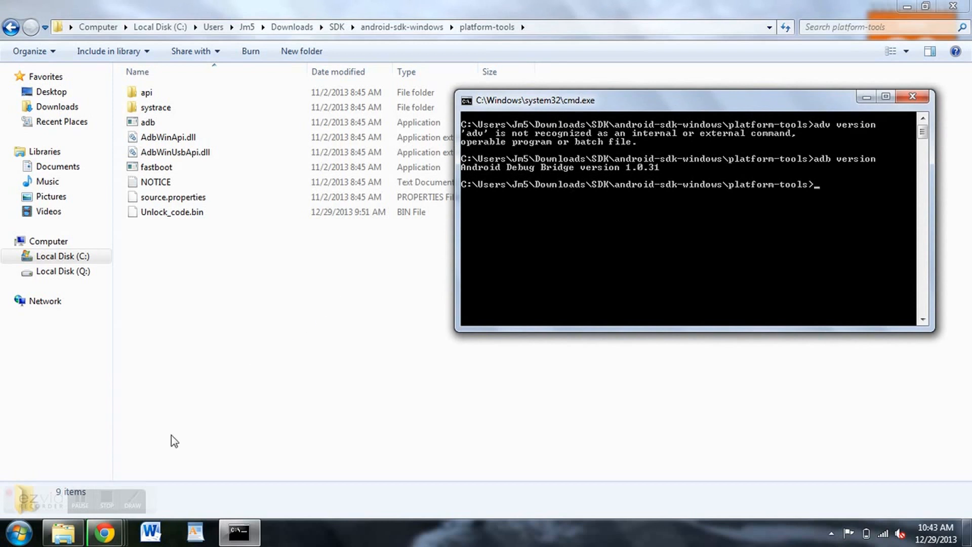
{"action": "mouse_move", "coordinate": [196, 406]}
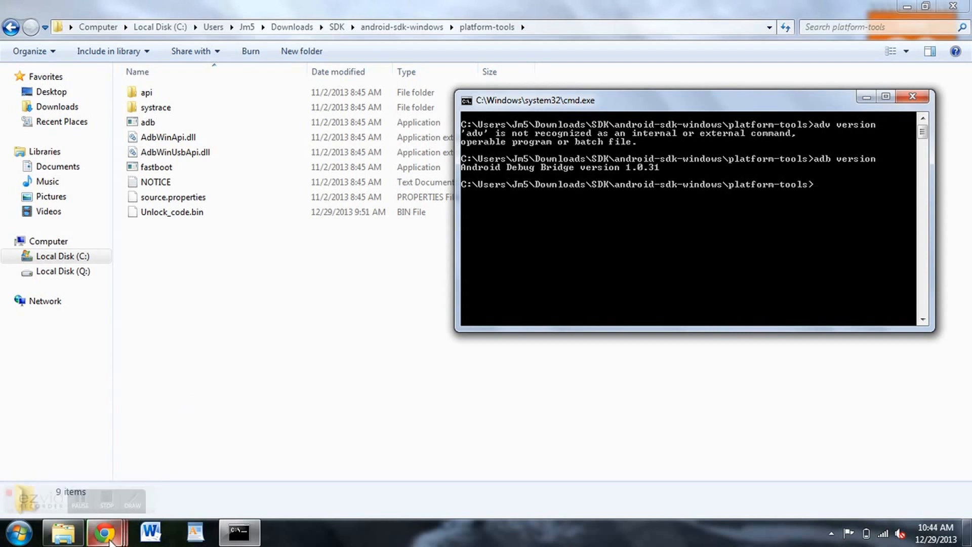
{"action": "mouse_move", "coordinate": [105, 531]}
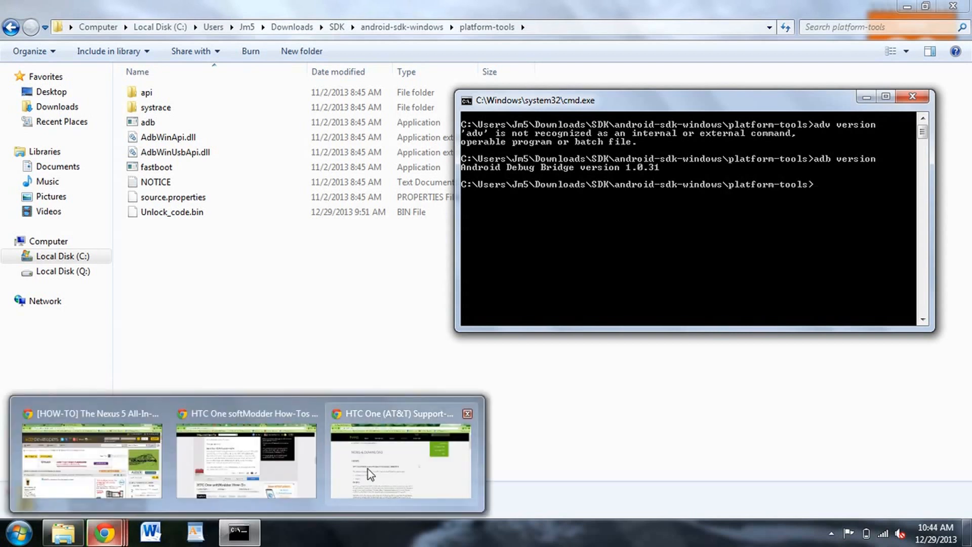
Show the HTC One (AT&T) support page and scroll to 'Performing the ROM Update' and the 1.1 GB download link
{"action": "left_click", "coordinate": [399, 459]}
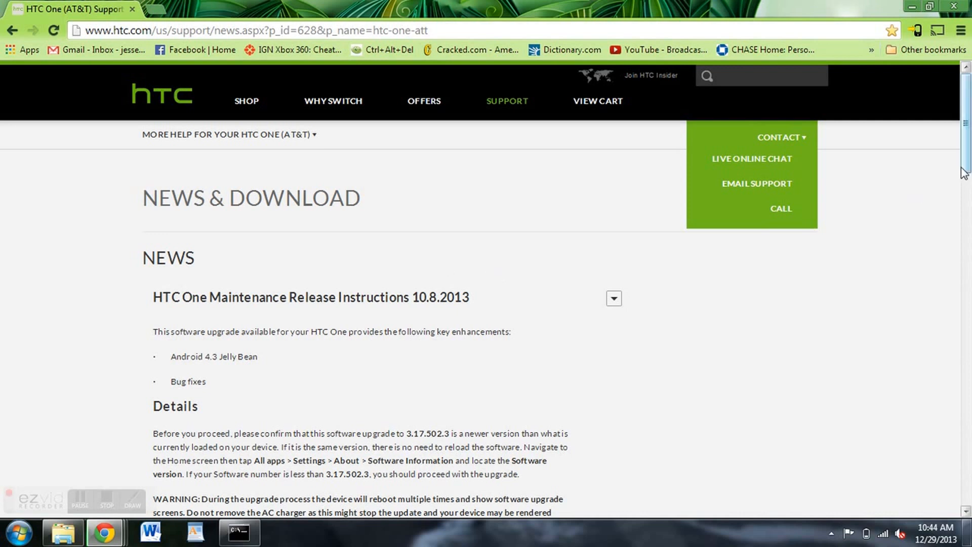
{"action": "scroll", "scroll_direction": "down", "scroll_amount": 3}
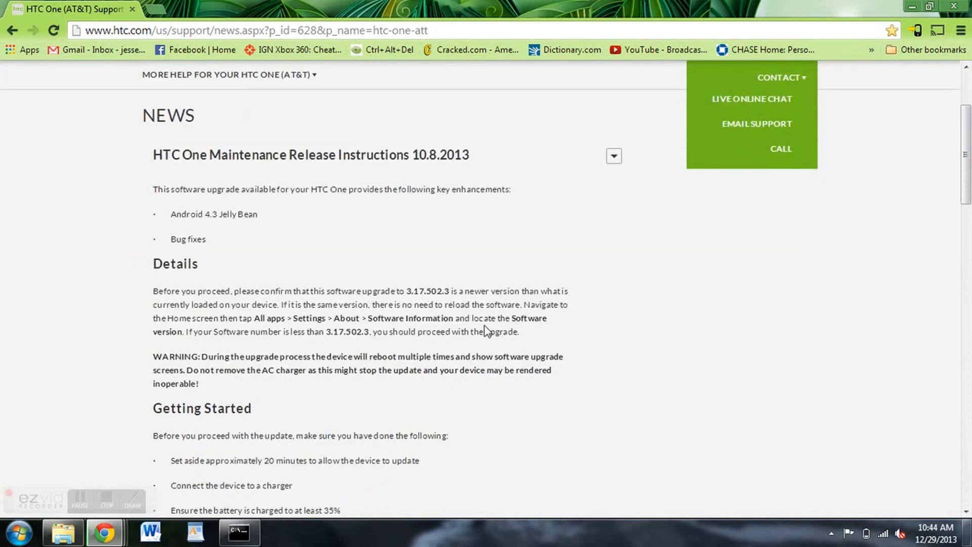
{"action": "scroll", "scroll_direction": "down", "scroll_amount": 3}
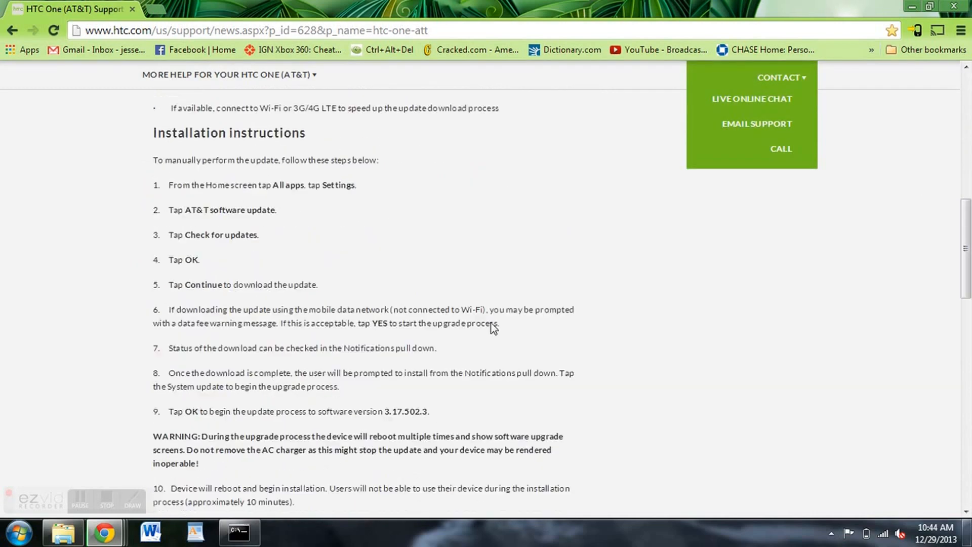
{"action": "scroll", "scroll_direction": "down", "scroll_amount": 3}
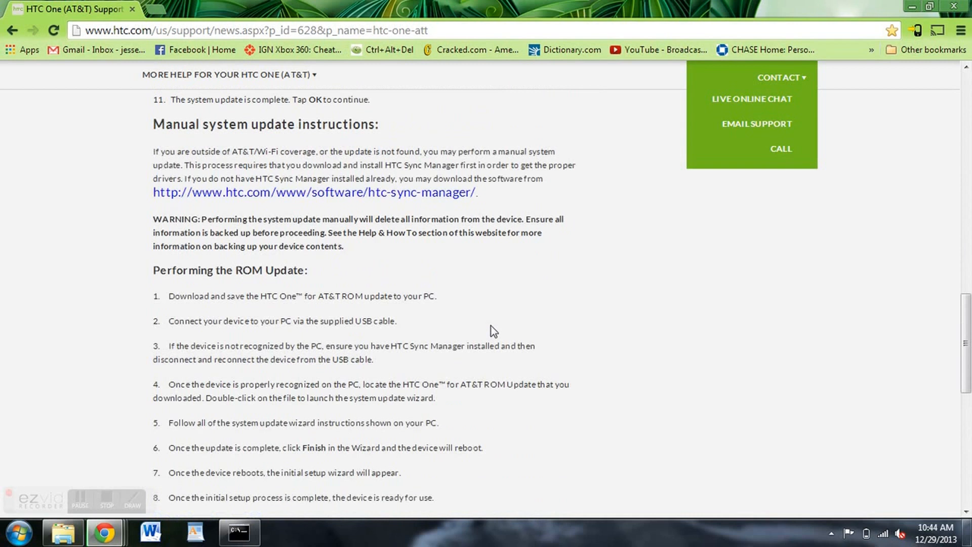
{"action": "mouse_move", "coordinate": [416, 205]}
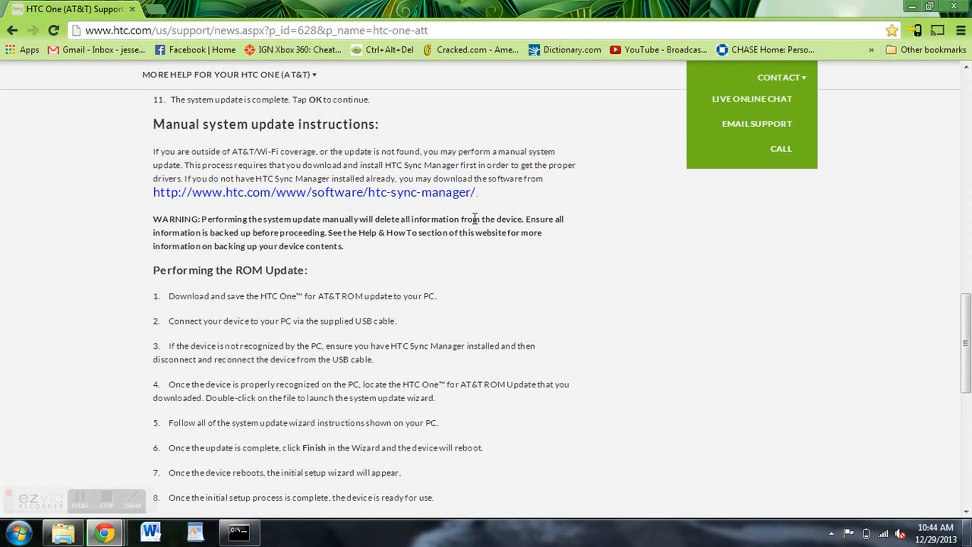
{"action": "scroll", "scroll_direction": "down", "scroll_amount": 3}
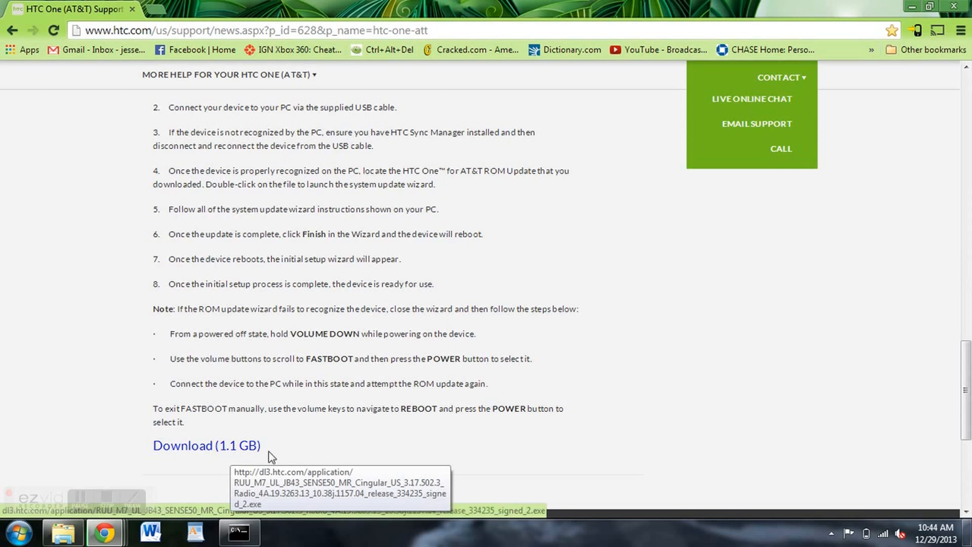
{"action": "mouse_move", "coordinate": [585, 419]}
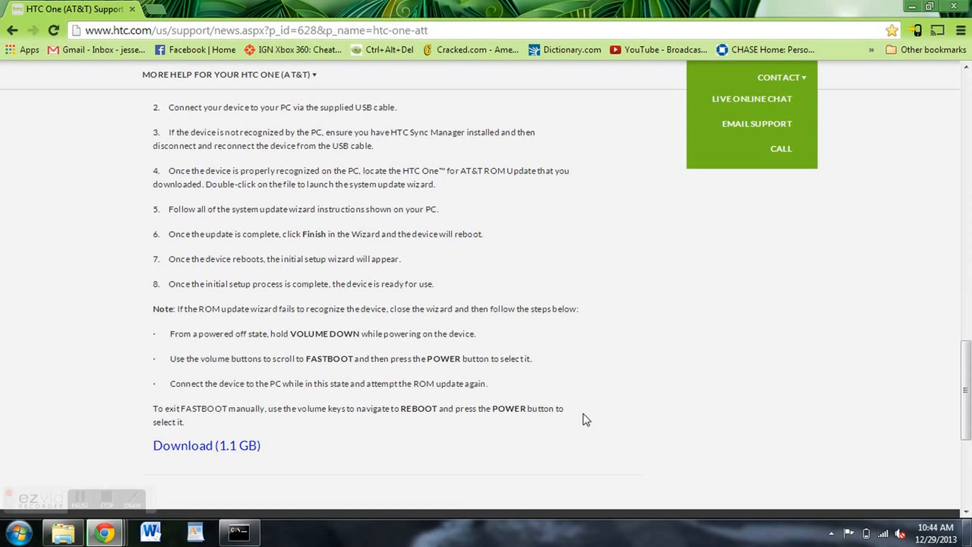
{"action": "mouse_move", "coordinate": [482, 352]}
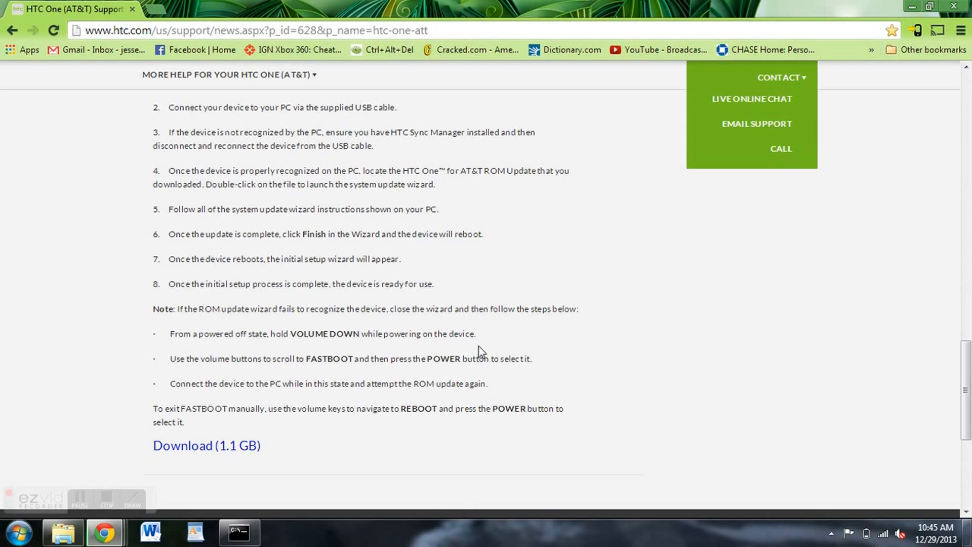
{"action": "scroll", "scroll_direction": "up", "scroll_amount": 3}
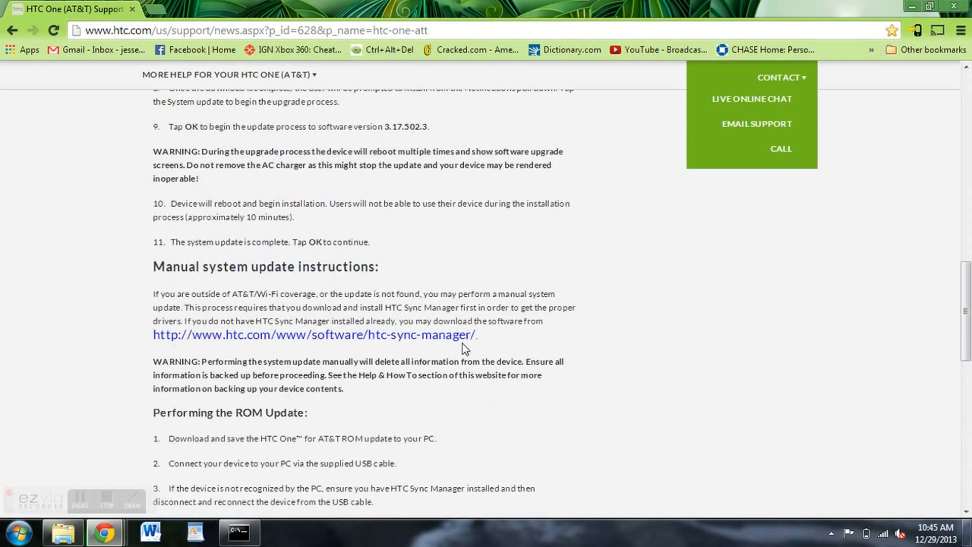
{"action": "scroll", "scroll_direction": "down", "scroll_amount": 3}
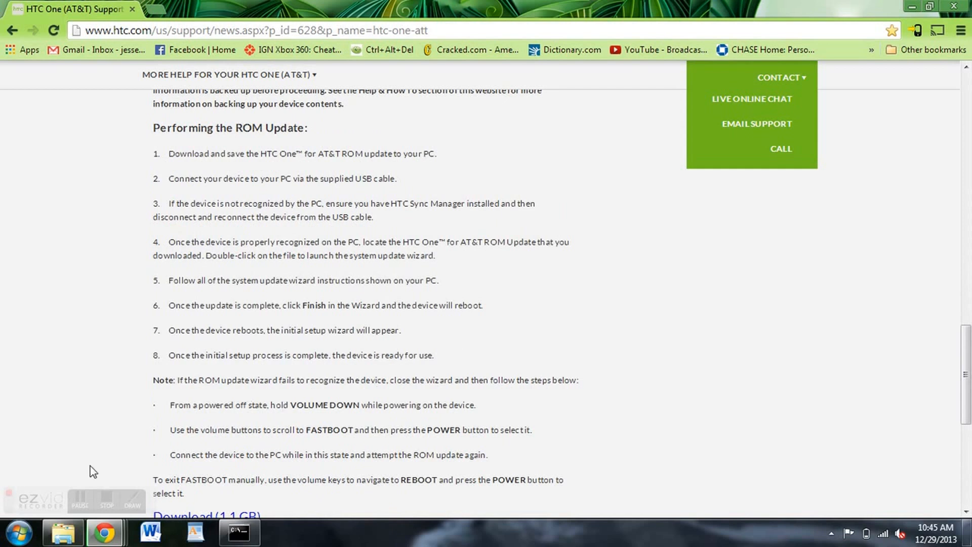
{"action": "mouse_move", "coordinate": [414, 371]}
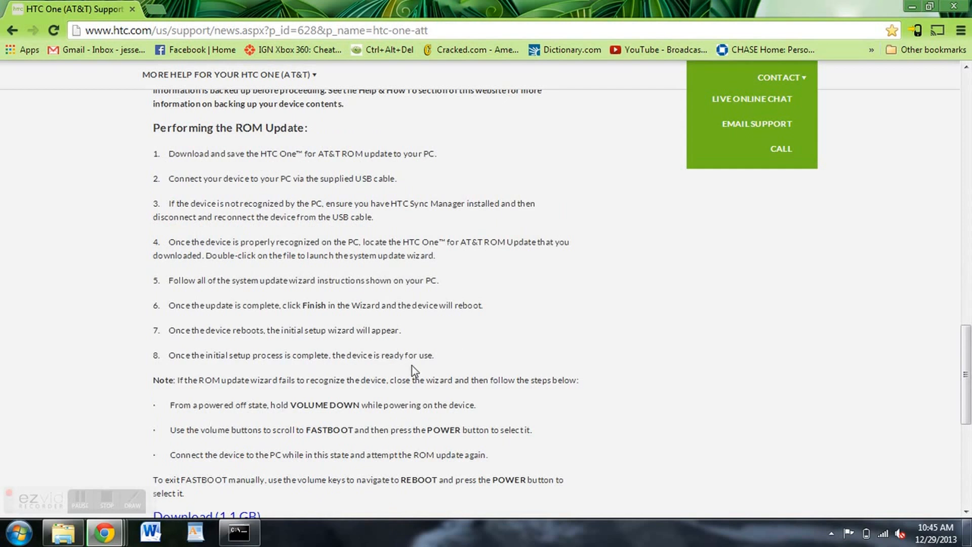
{"action": "mouse_move", "coordinate": [125, 389]}
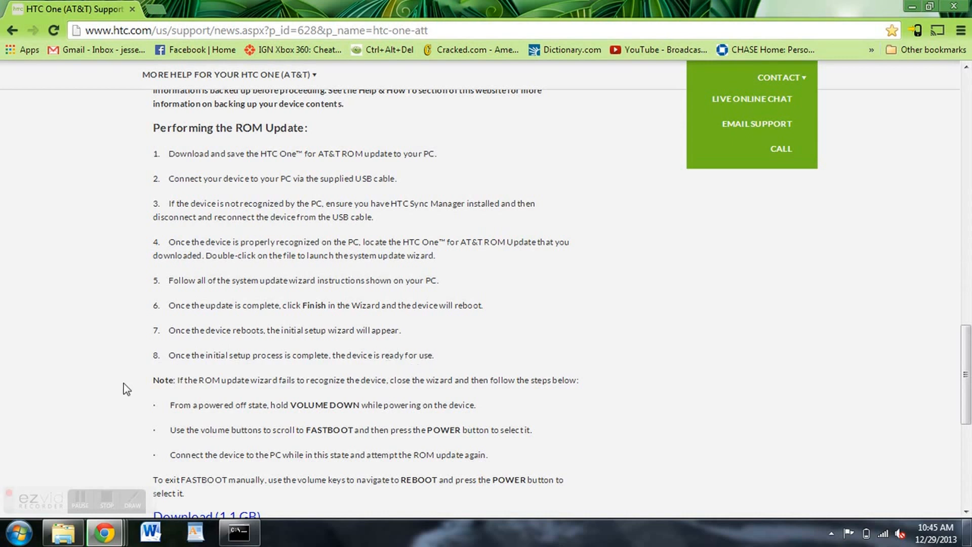
{"action": "mouse_move", "coordinate": [133, 399]}
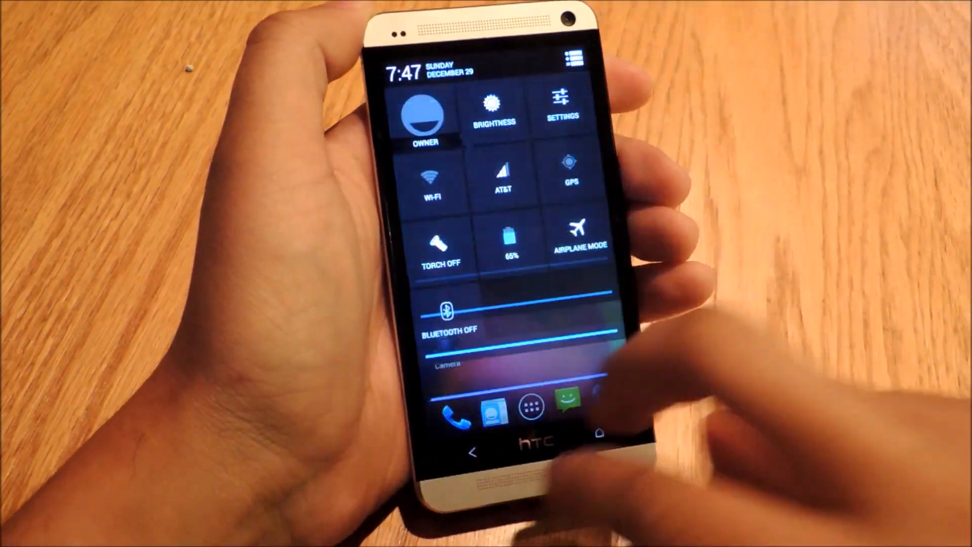
{"action": "left_click", "coordinate": [561, 105]}
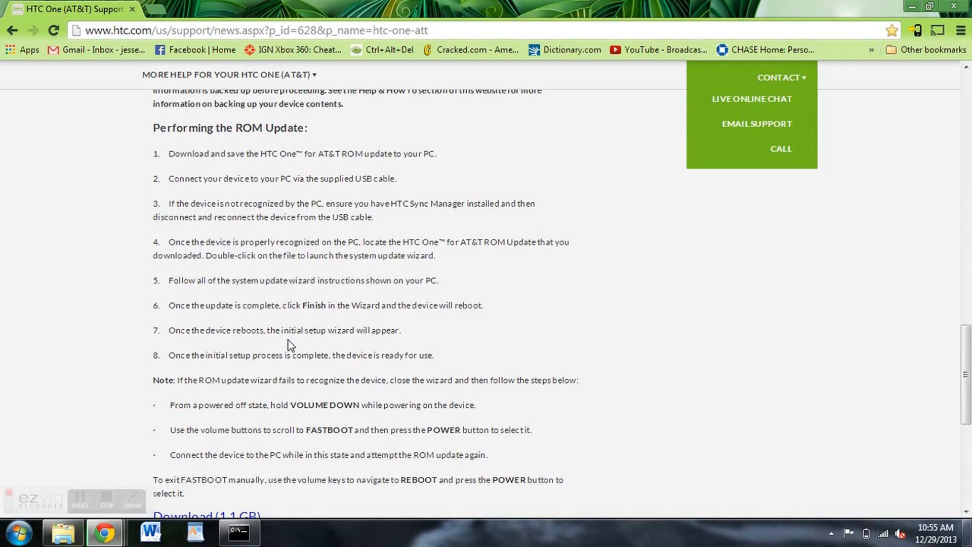
{"action": "mouse_move", "coordinate": [148, 531]}
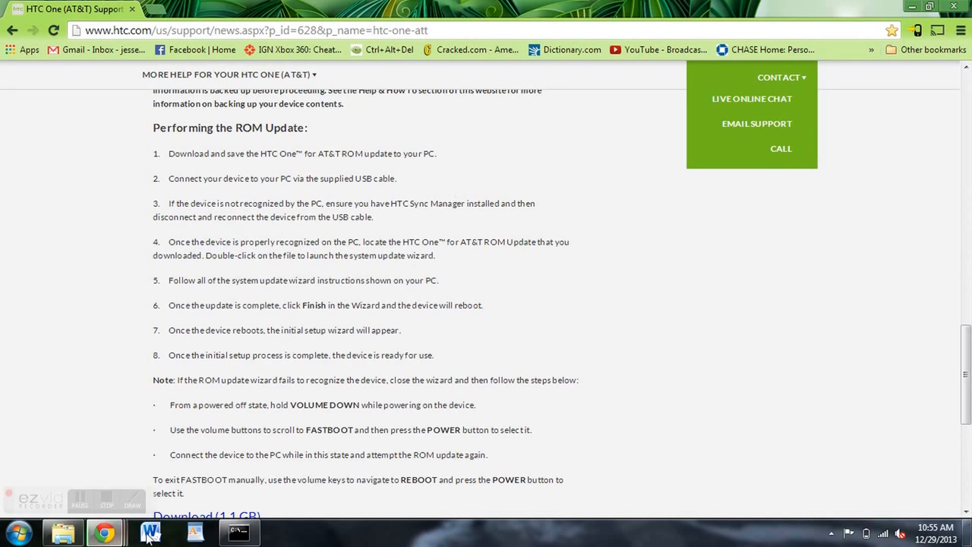
{"action": "mouse_move", "coordinate": [239, 531]}
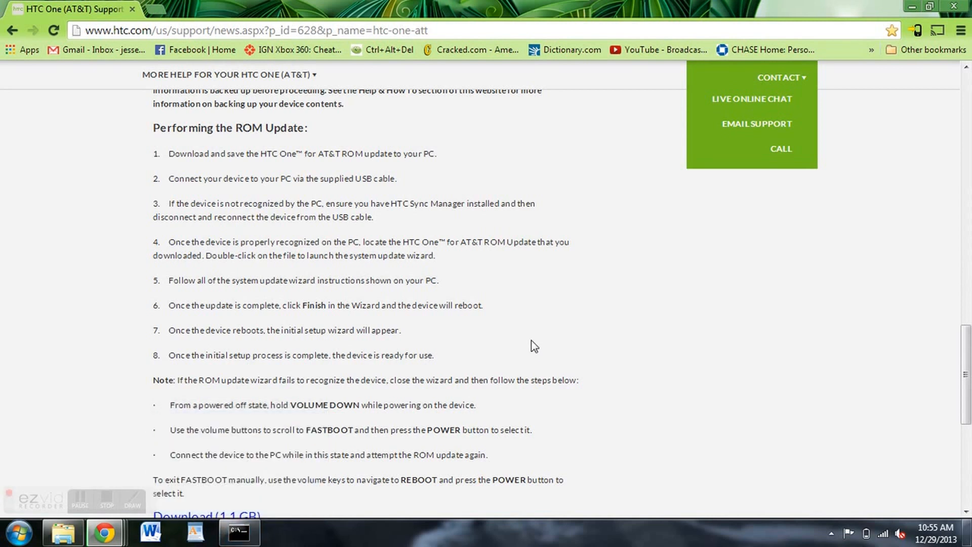
{"action": "mouse_move", "coordinate": [404, 379]}
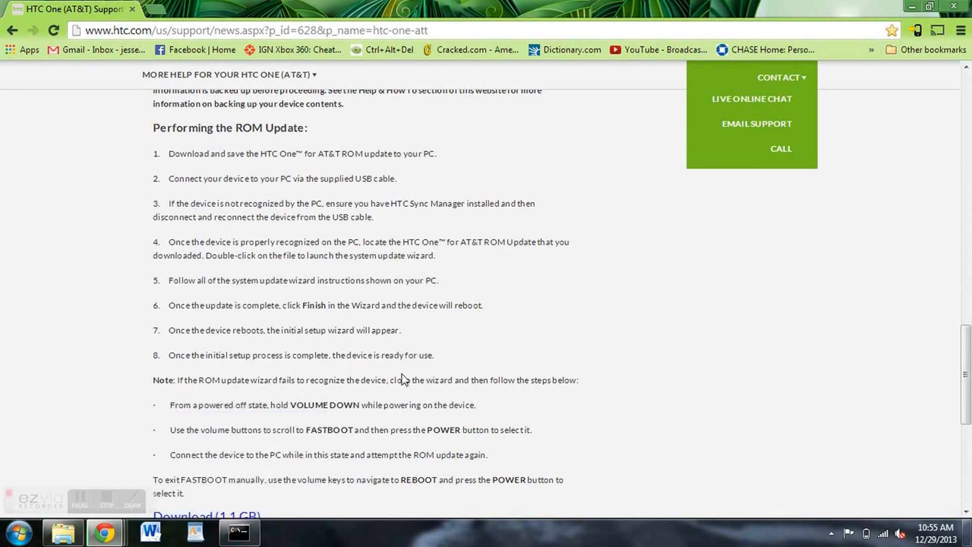
Restore the cmd.exe window showing fastboot oem lock reporting the bootloader locked successfully
{"action": "left_click", "coordinate": [238, 531]}
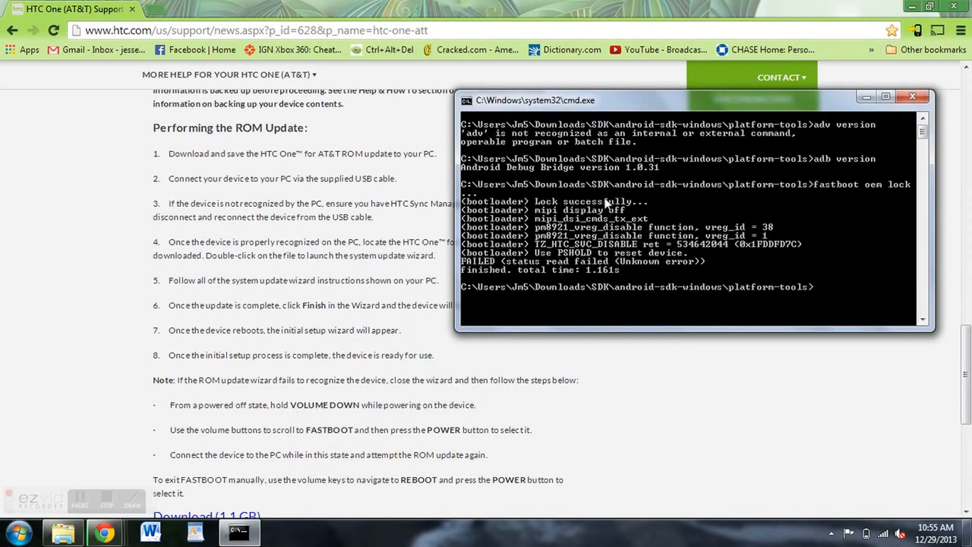
{"action": "mouse_move", "coordinate": [879, 187]}
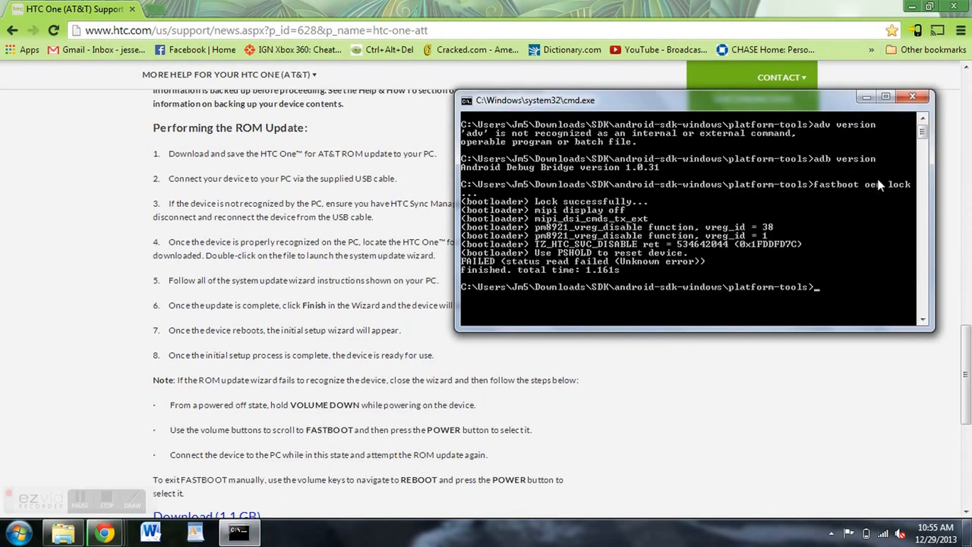
{"action": "mouse_move", "coordinate": [595, 205]}
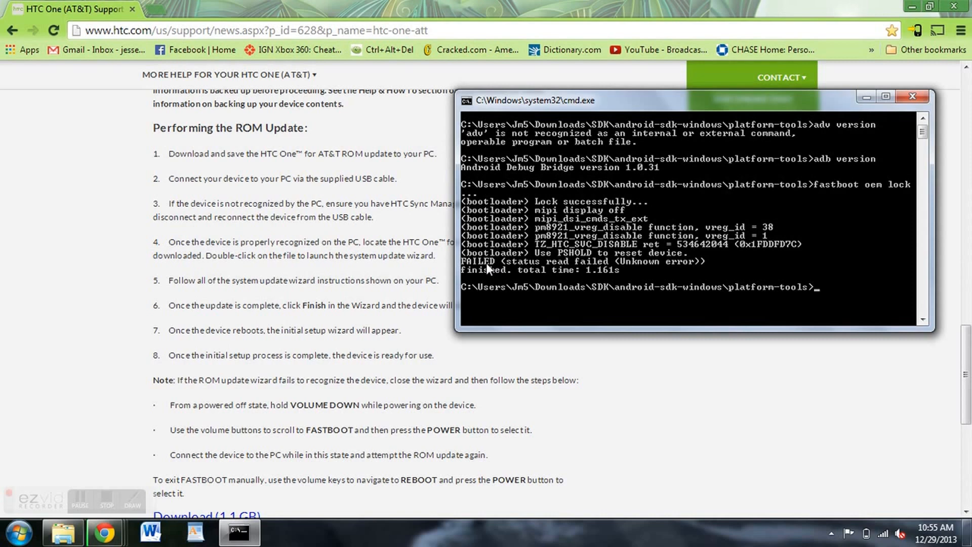
{"action": "mouse_move", "coordinate": [617, 252]}
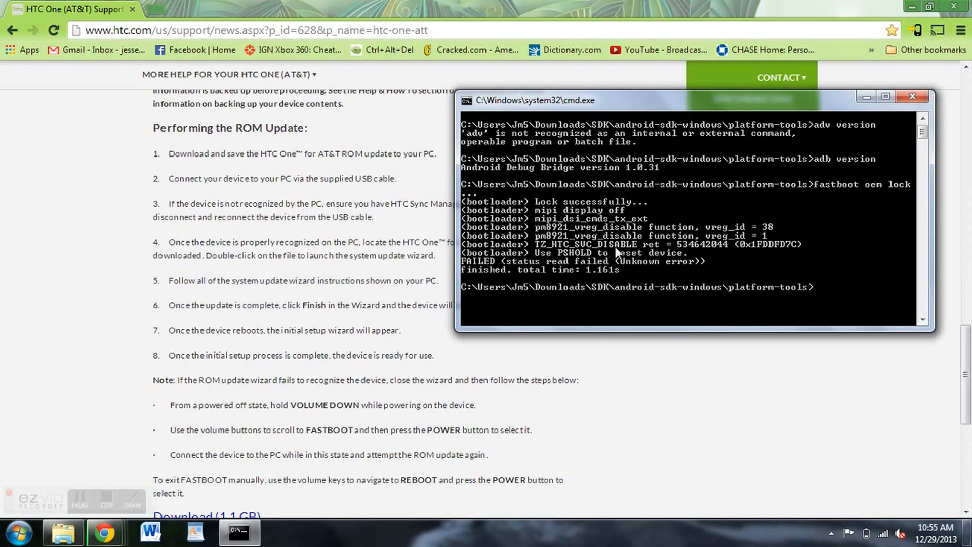